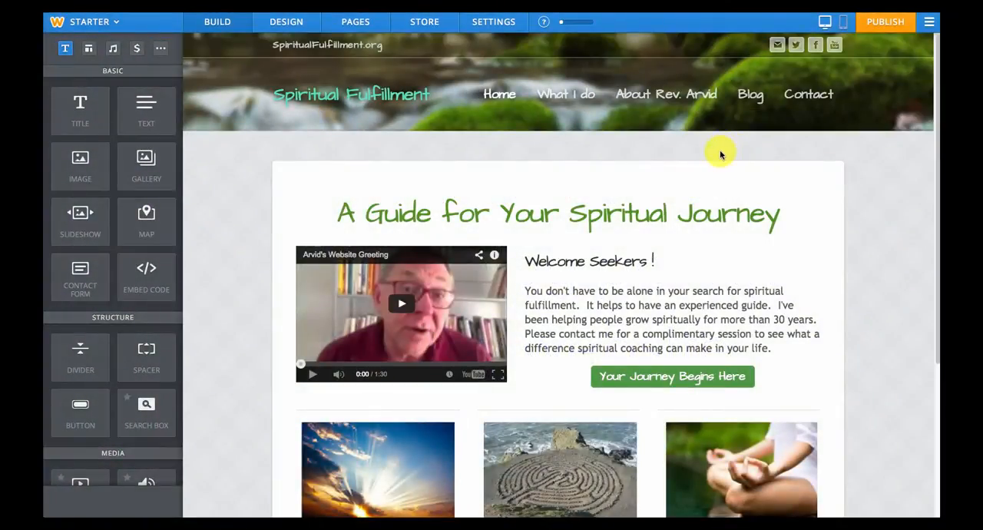
mouse_move(735, 141)
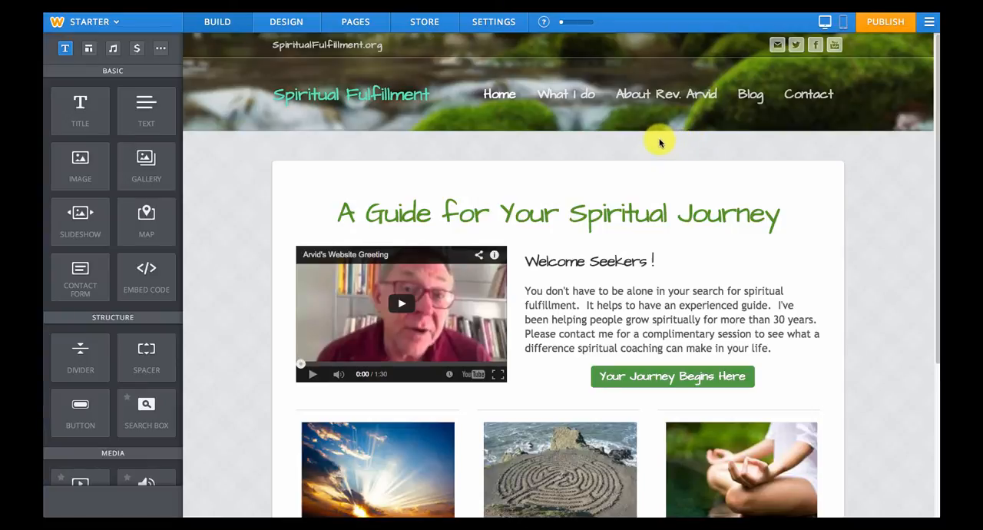
mouse_move(622, 151)
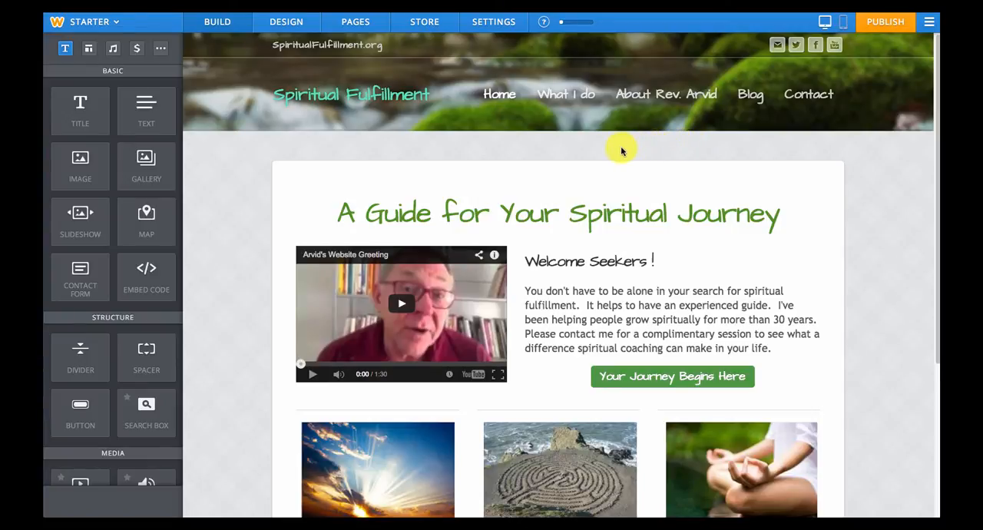
mouse_move(657, 146)
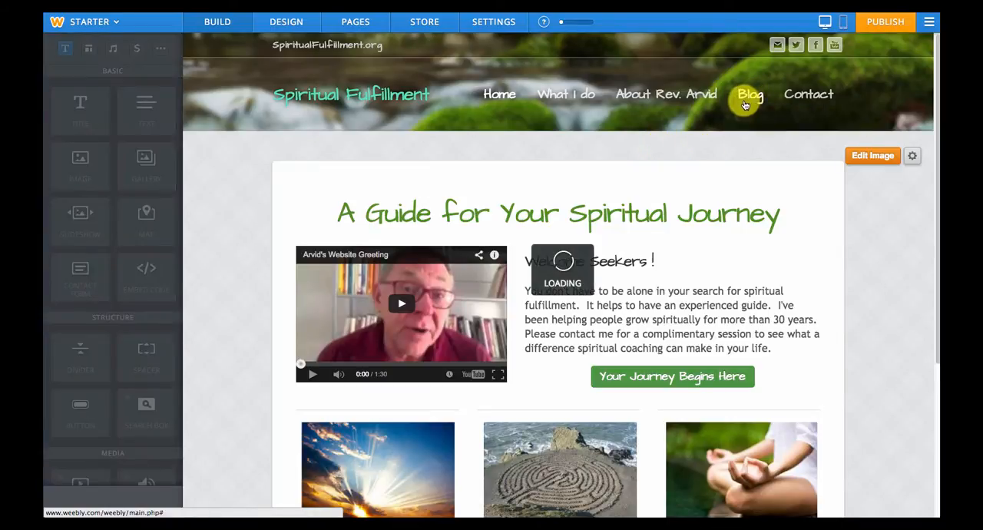
Go to the site's Blog page listing the Weekend meditation retreat post
click(750, 94)
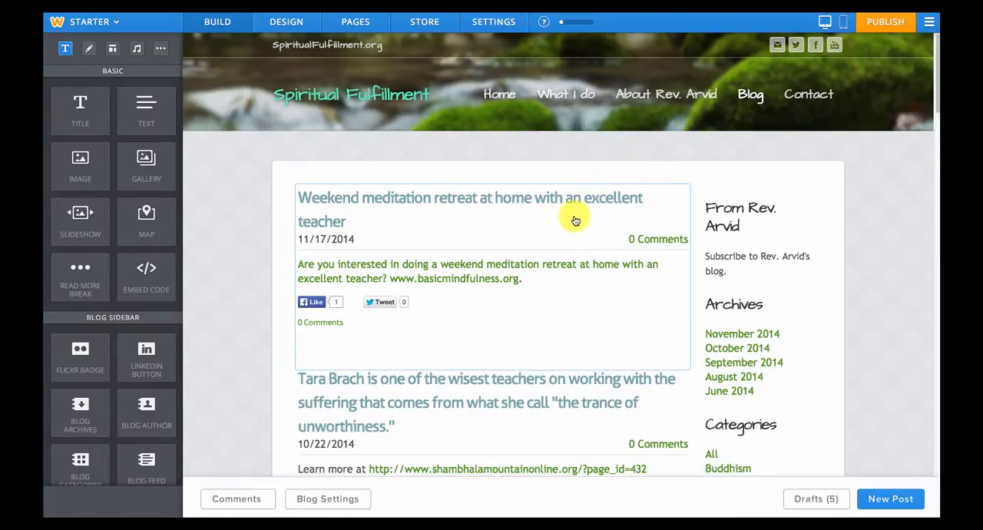
mouse_move(576, 206)
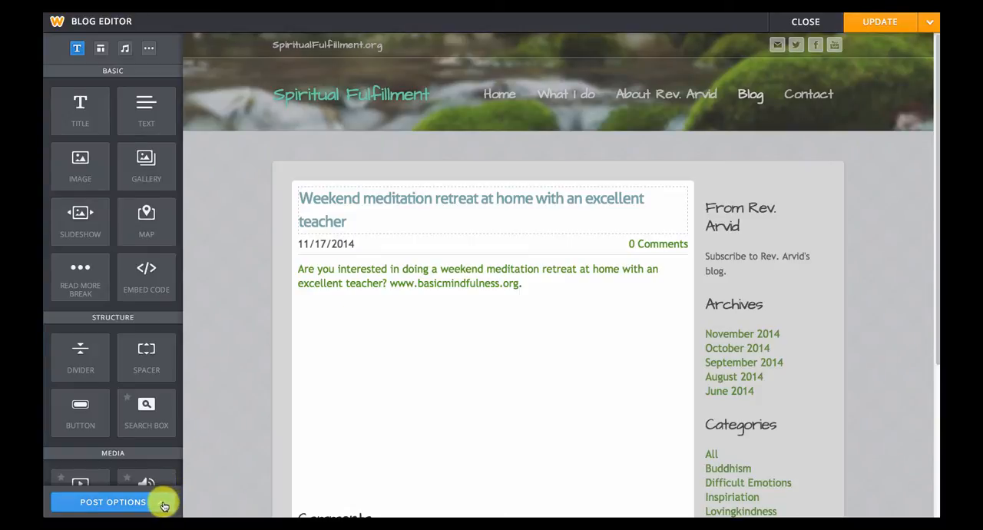
Show the post's existing categories via Post Options and Add categories
click(114, 501)
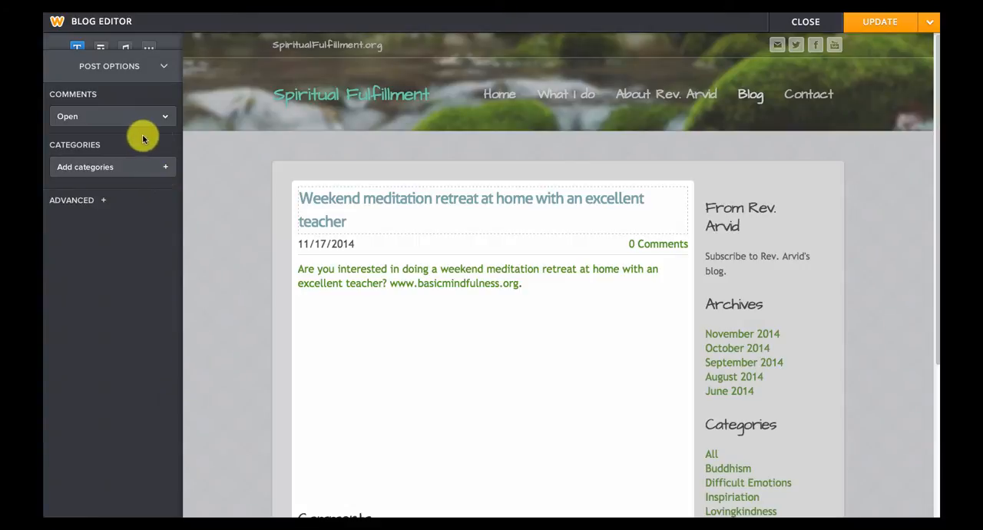
mouse_move(122, 144)
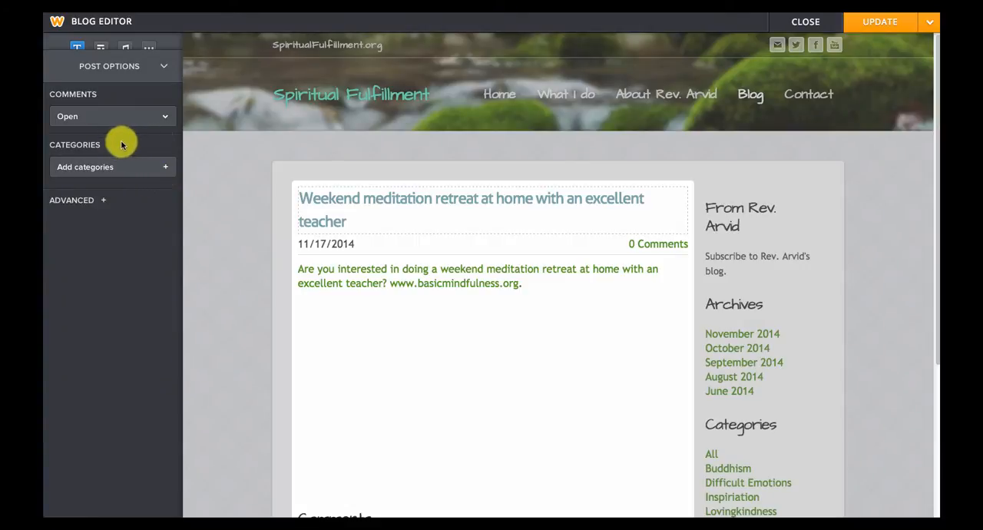
mouse_move(112, 206)
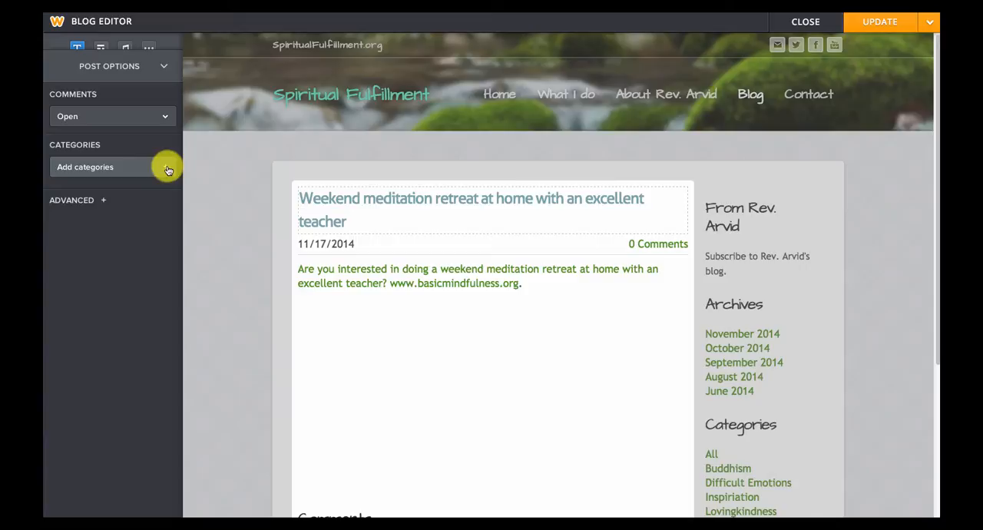
click(100, 166)
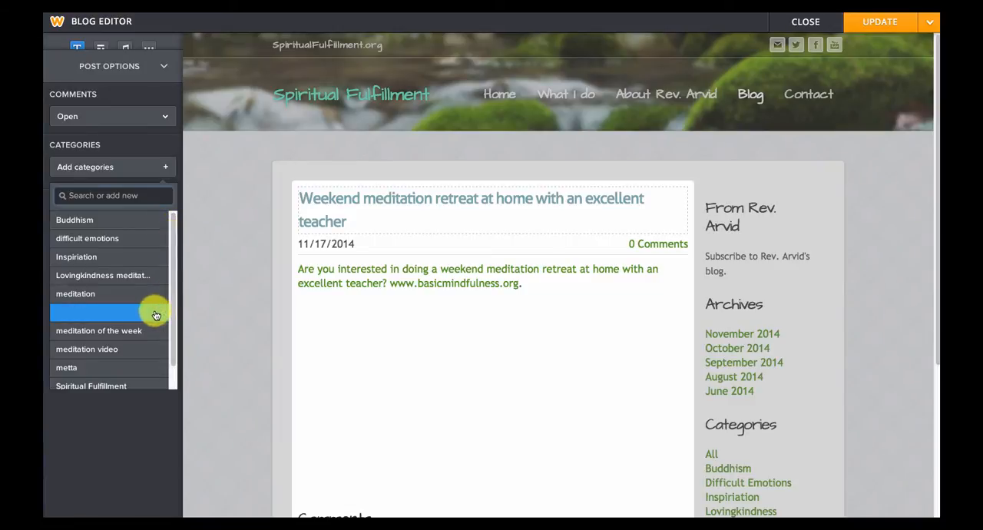
Tag the post with the meditation instruction and Buddhism categories and reopen the category list
click(99, 312)
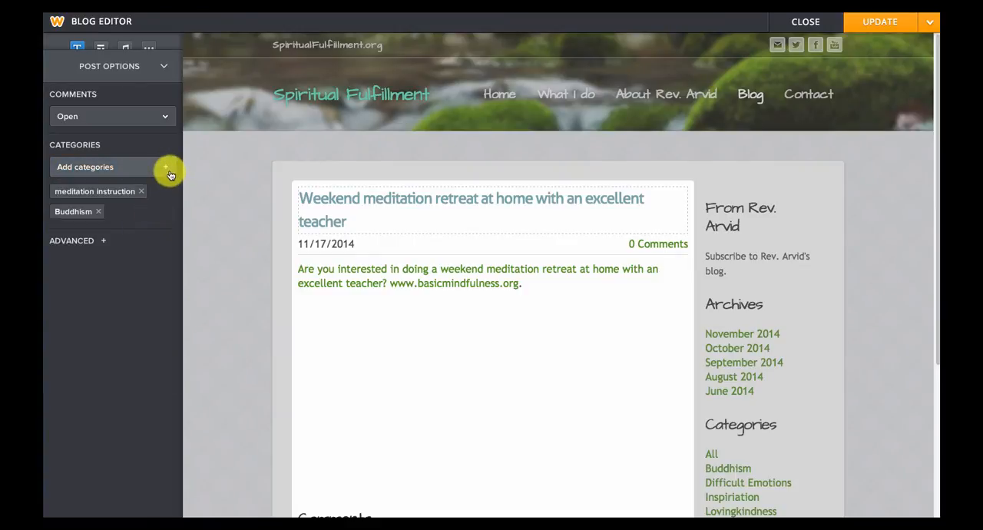
click(84, 166)
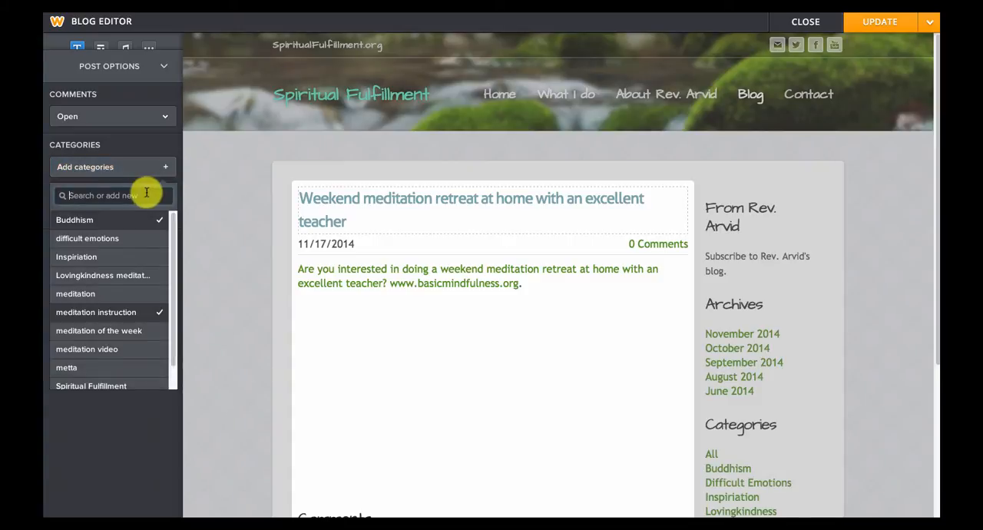
mouse_move(145, 195)
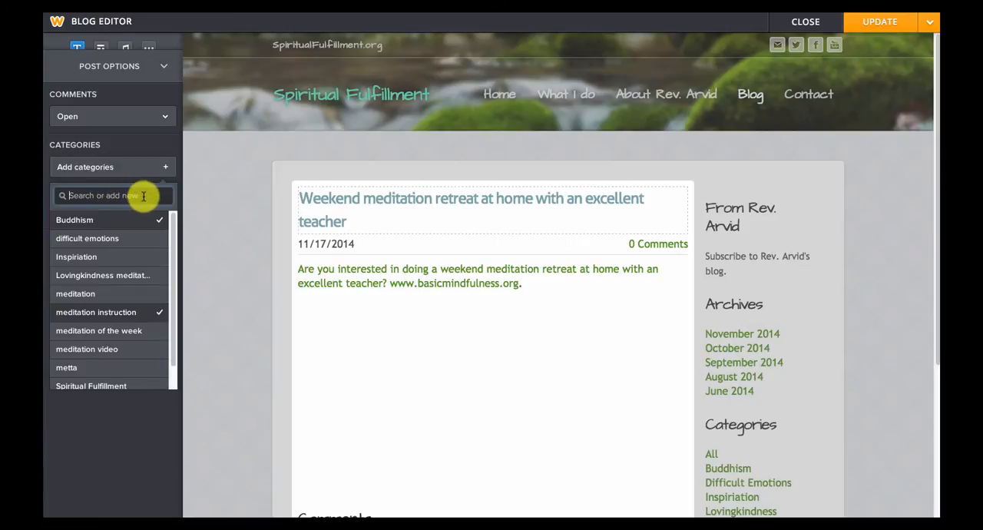
Create and apply a new 'Retreat' category, then publish the post with Update
text(Retreat)
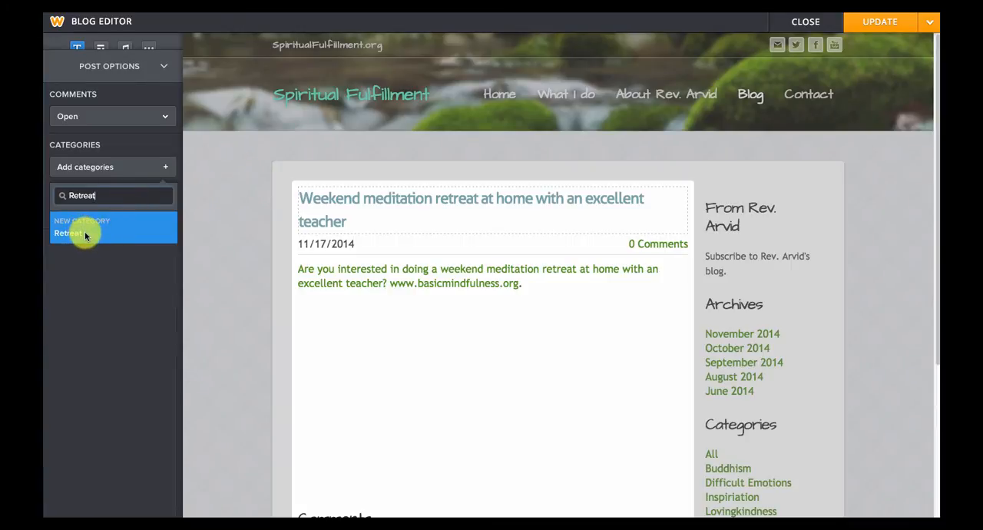
click(68, 234)
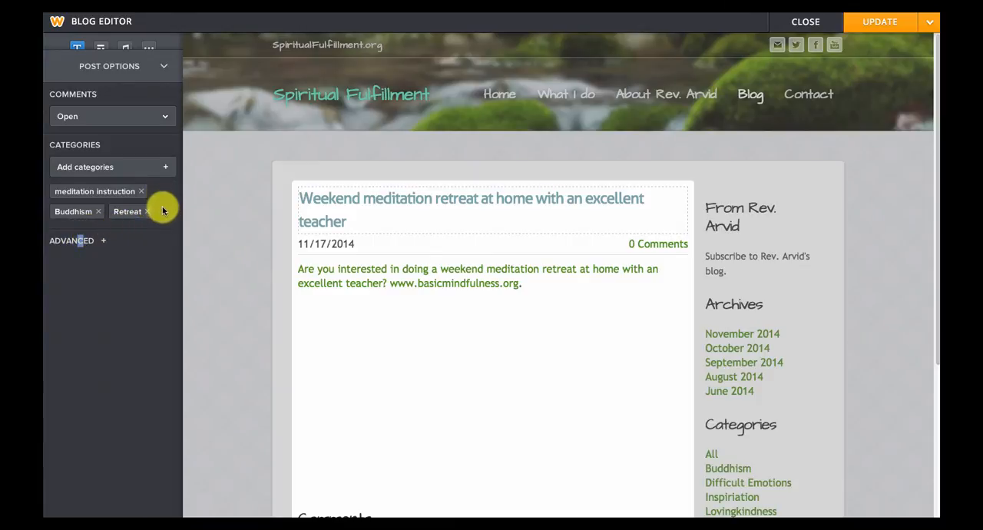
mouse_move(155, 191)
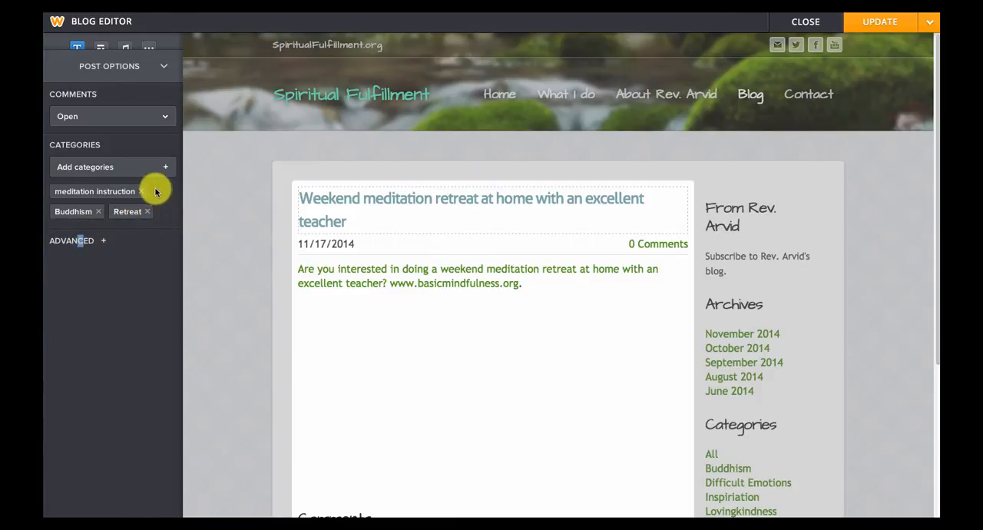
mouse_move(190, 180)
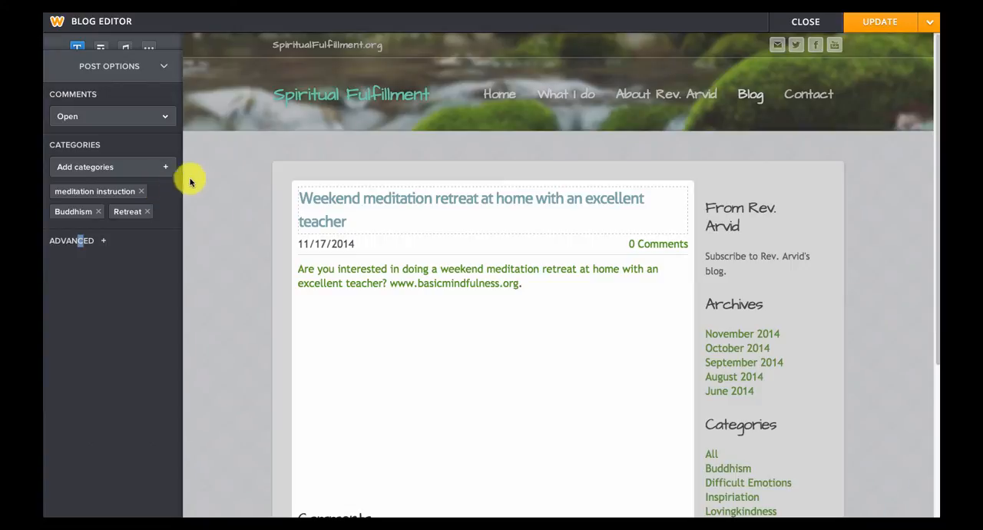
mouse_move(805, 43)
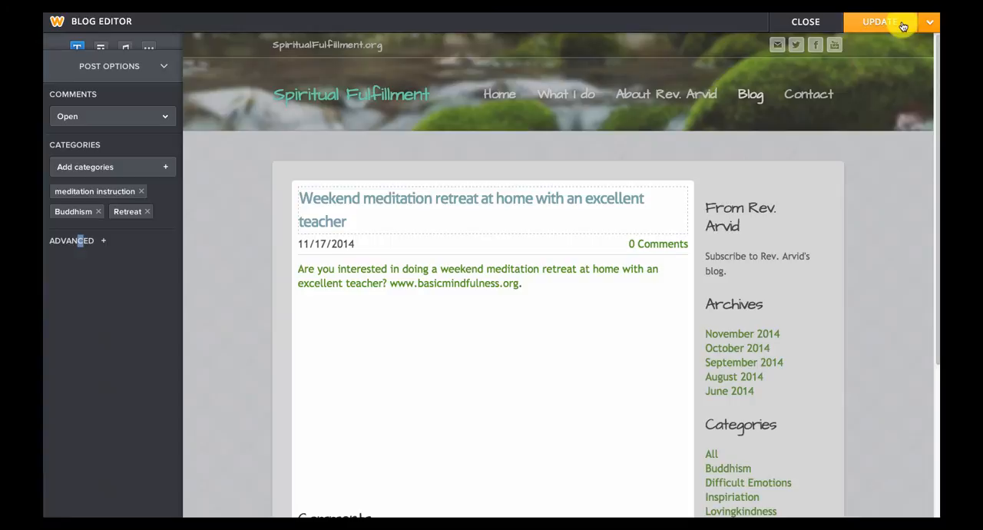
click(879, 22)
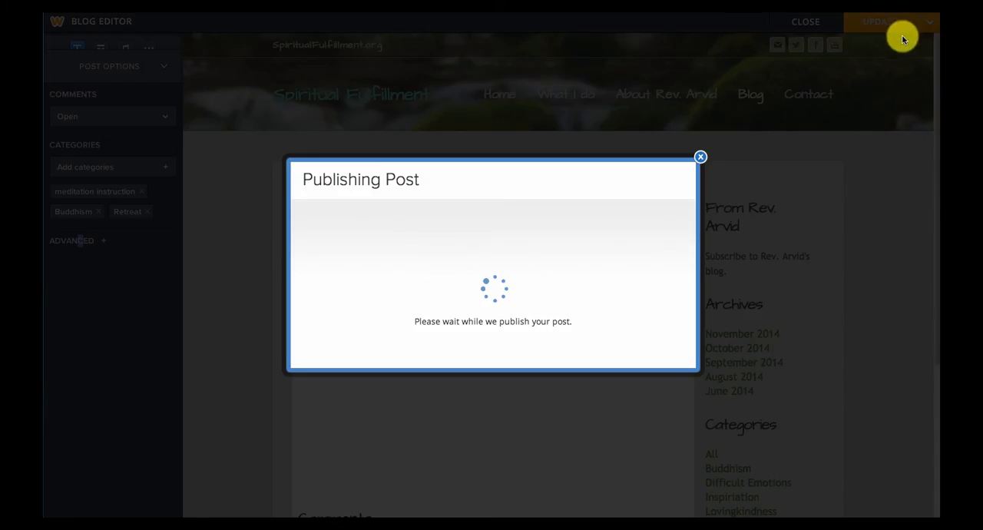